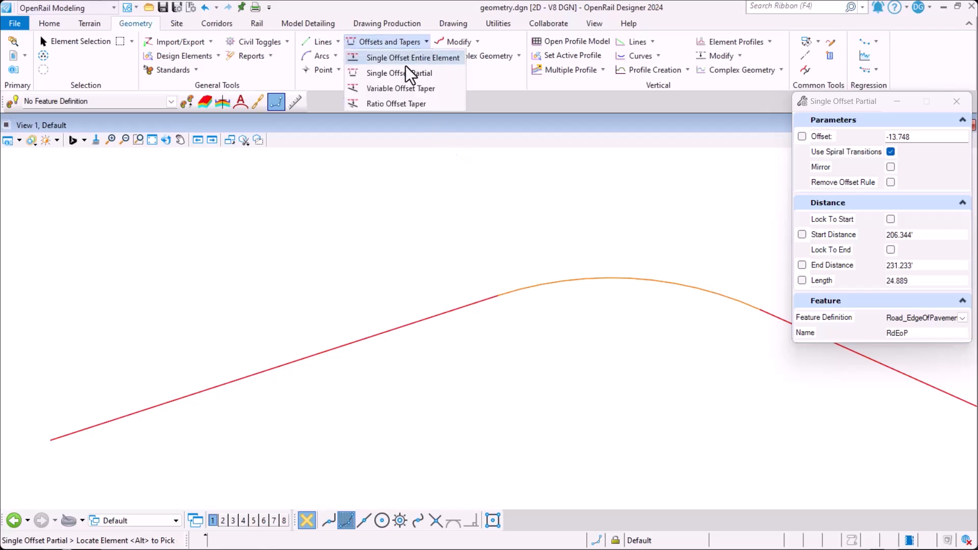
Start Single Offset Partial to offset part of the alignment above its first straight stretch.
left_click(396, 73)
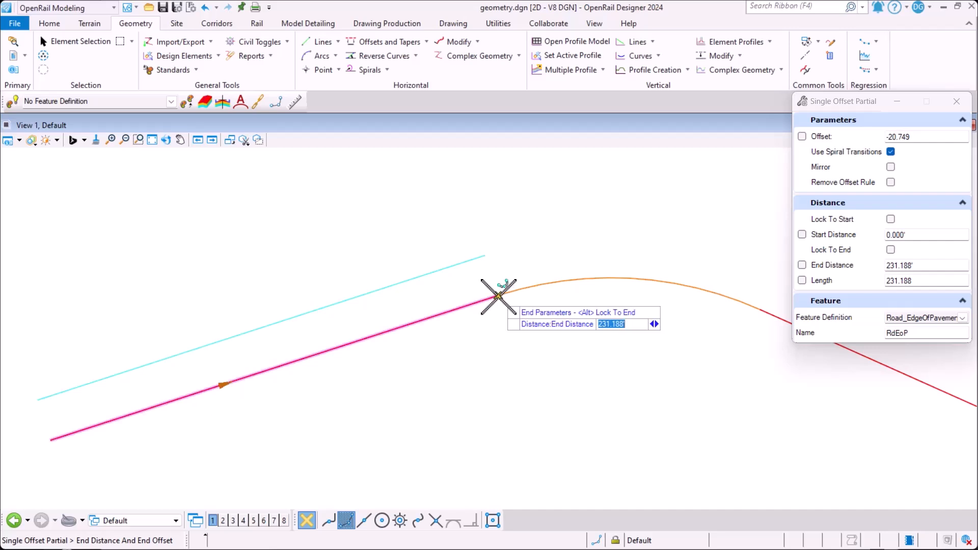
mouse_move(499, 297)
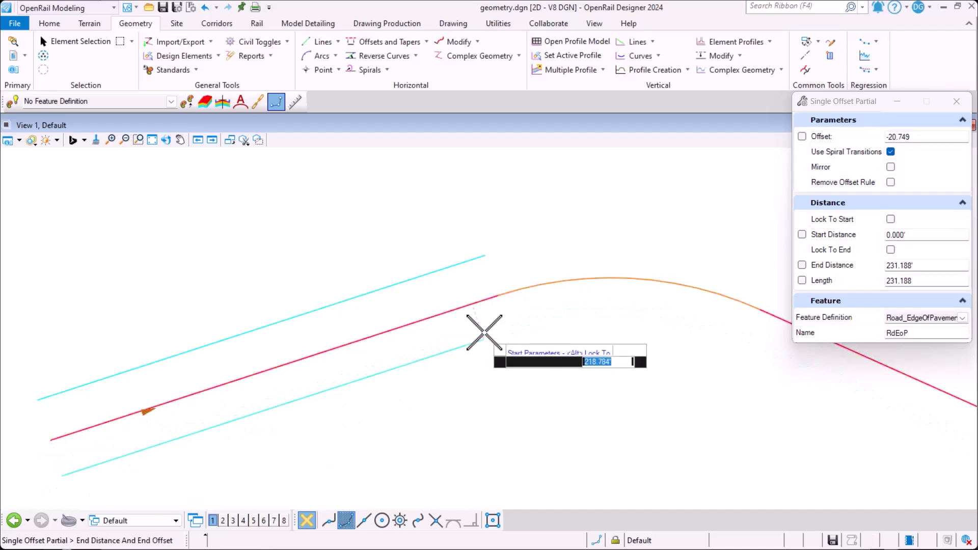
mouse_move(496, 299)
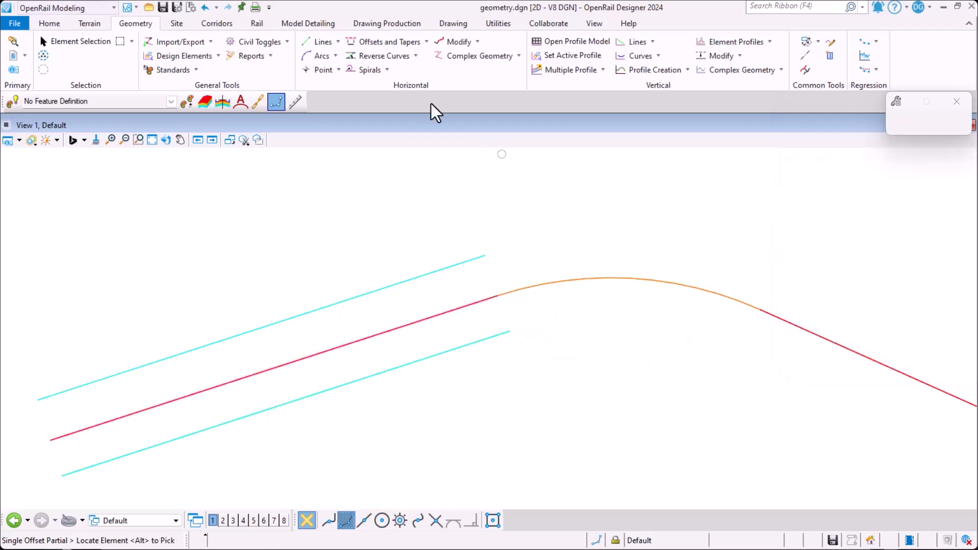
Finish the lower partial offset and reset to return to element picking.
left_click(441, 271)
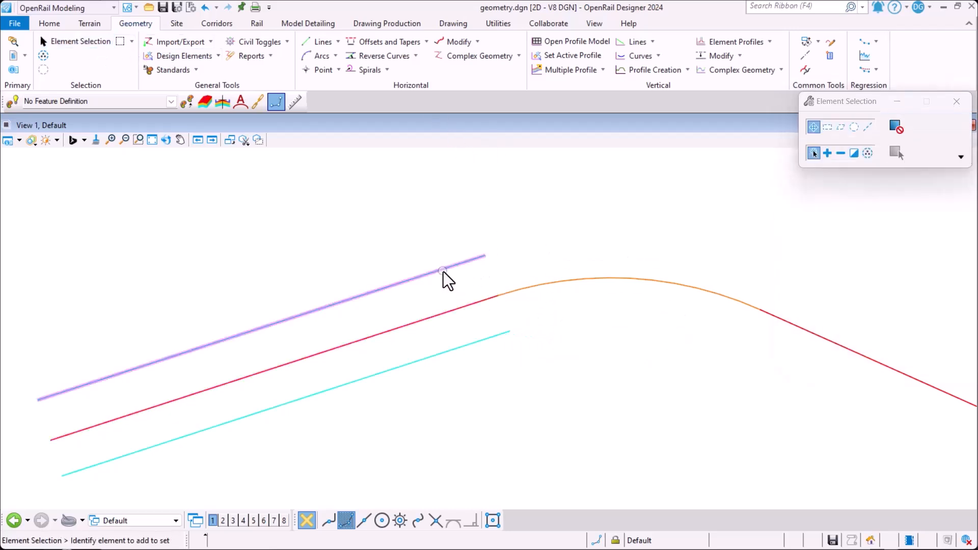
Clear the selection and start the Geometry Line tool for a new straight line.
left_click(442, 271)
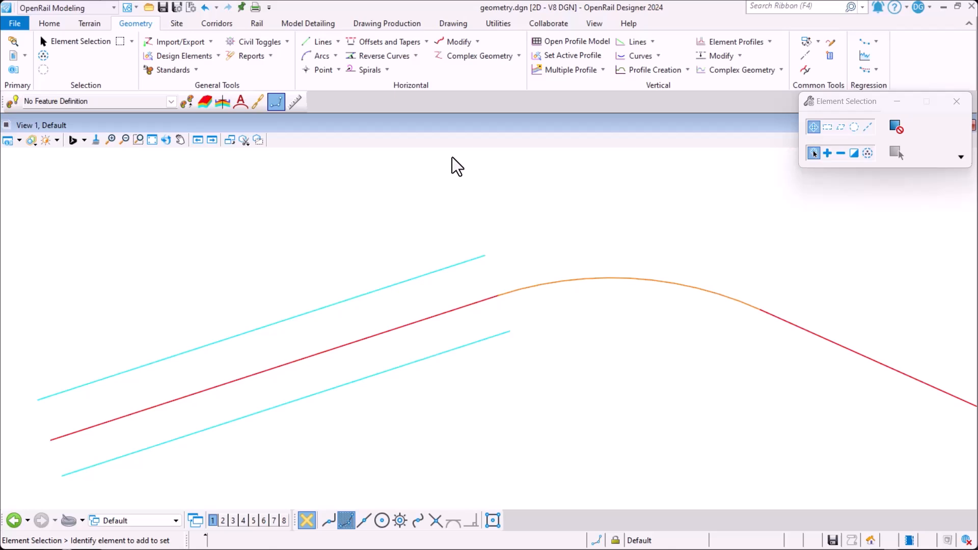
left_click(276, 101)
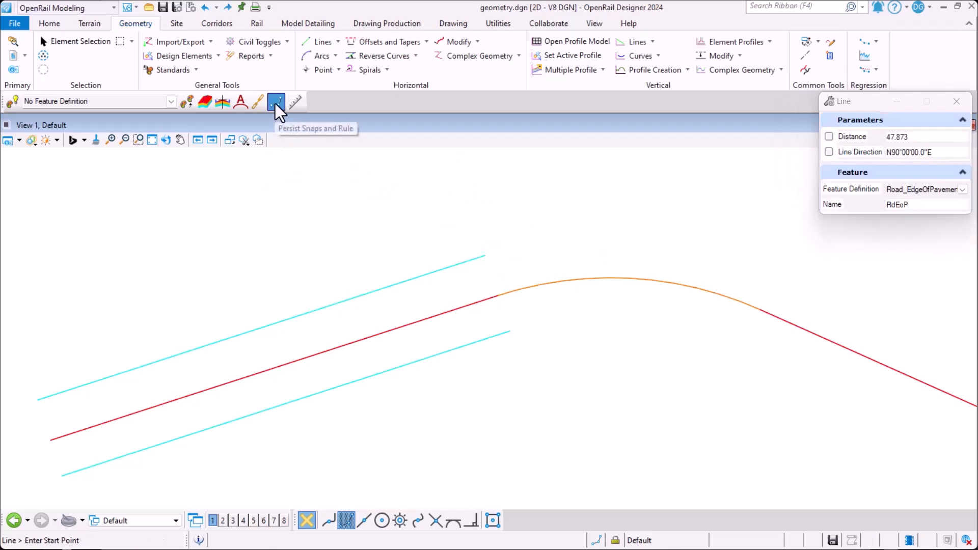
mouse_move(482, 255)
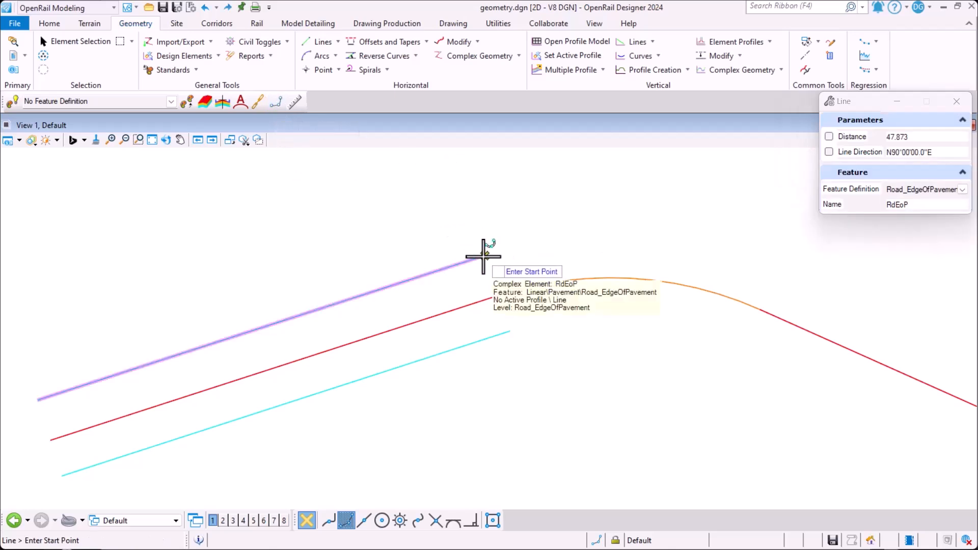
Snap the connecting line from the upper offset line's end across the alignment.
left_click(485, 256)
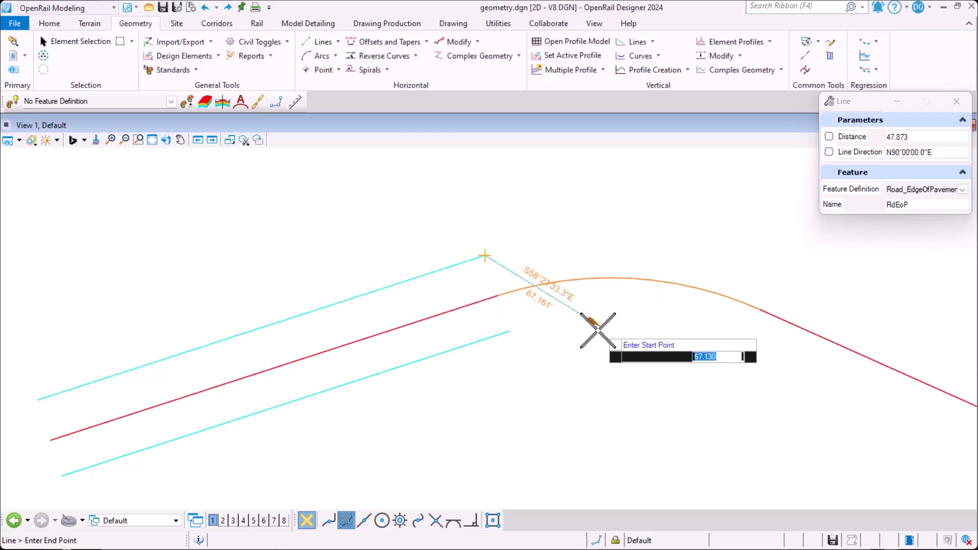
left_click(485, 256)
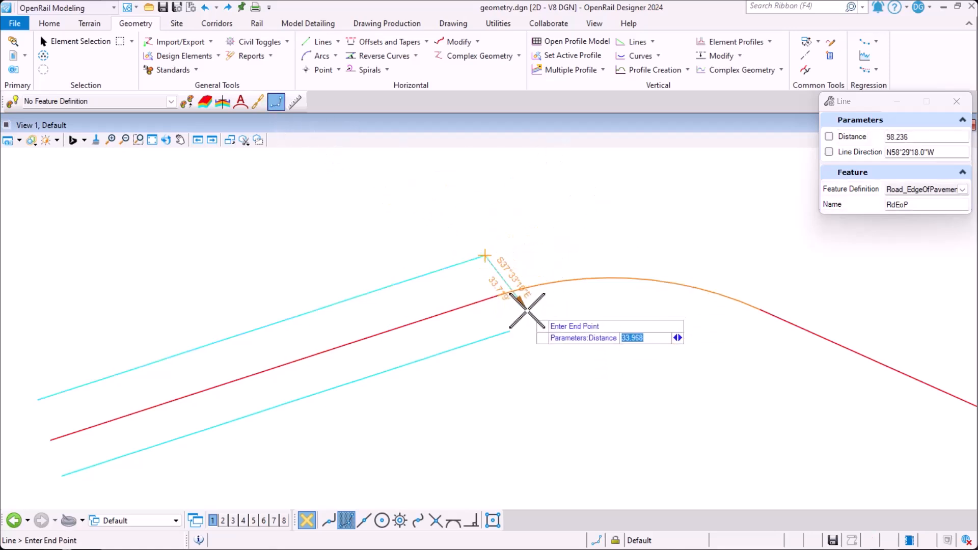
mouse_move(508, 327)
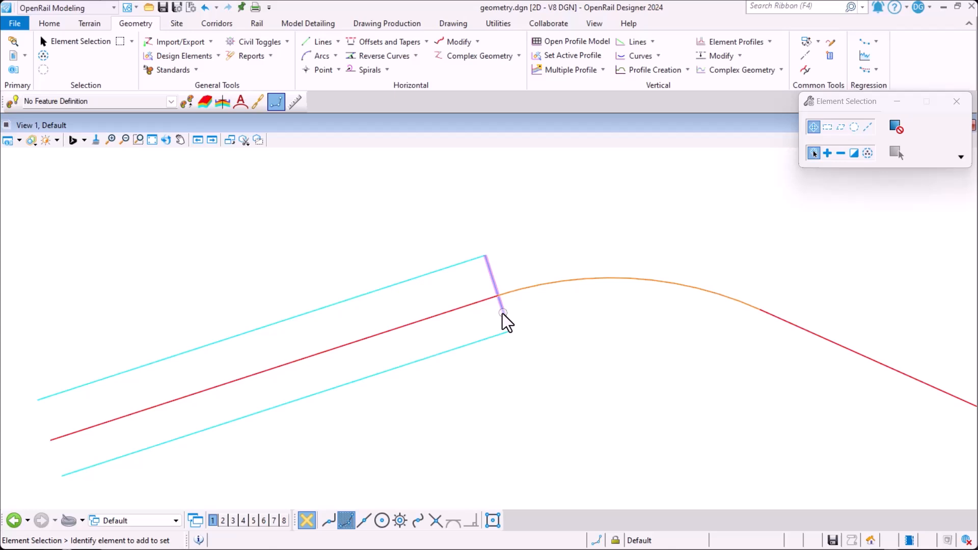
Select the connecting line, then the alignment to edit its curve manipulator.
left_click(497, 299)
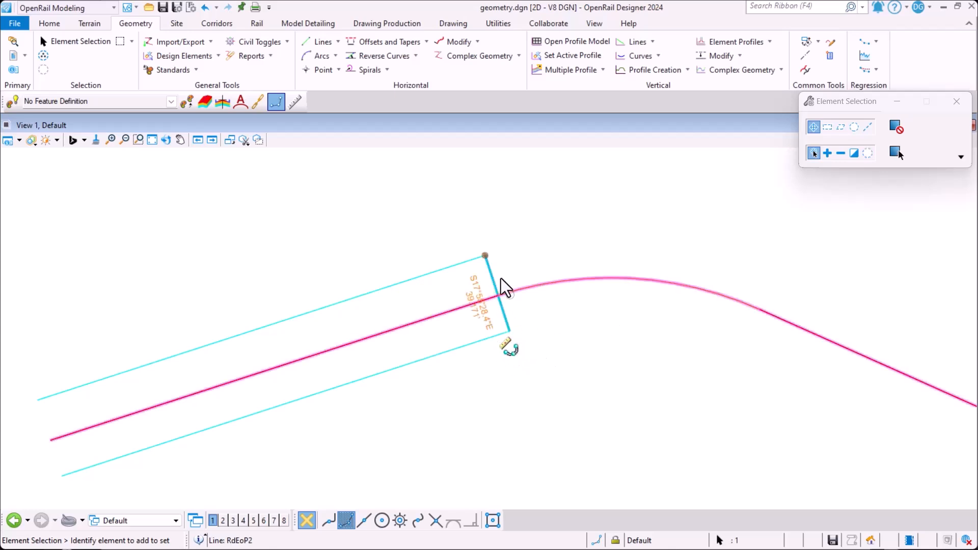
left_click(608, 279)
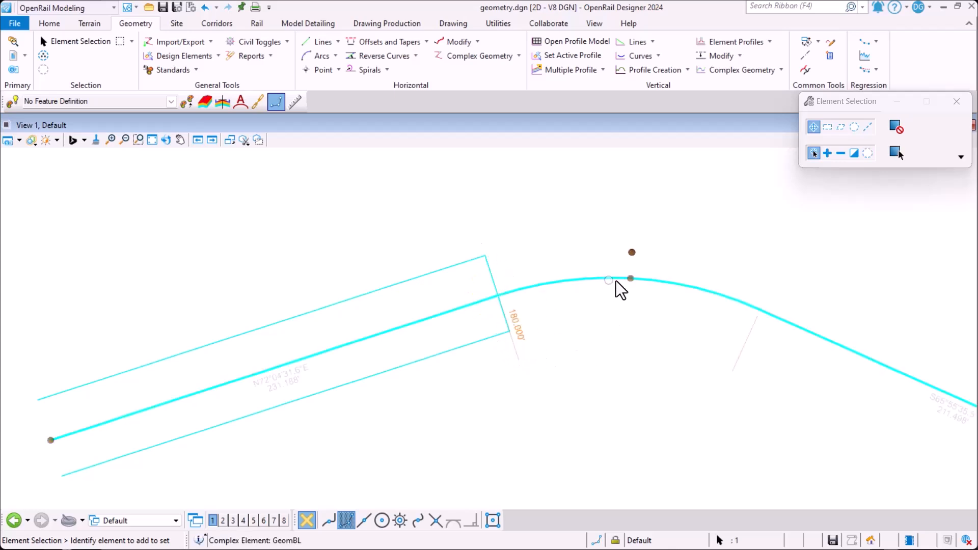
mouse_move(631, 257)
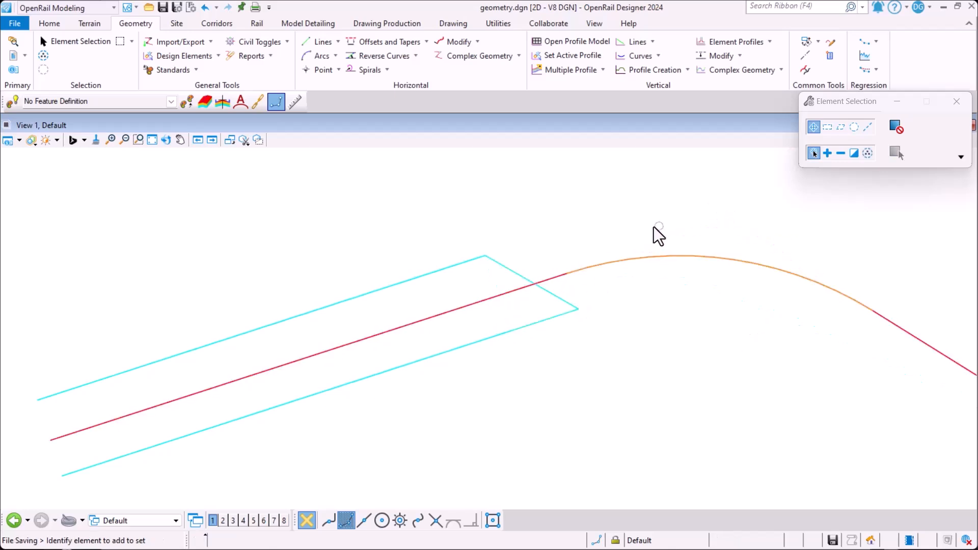
mouse_move(703, 251)
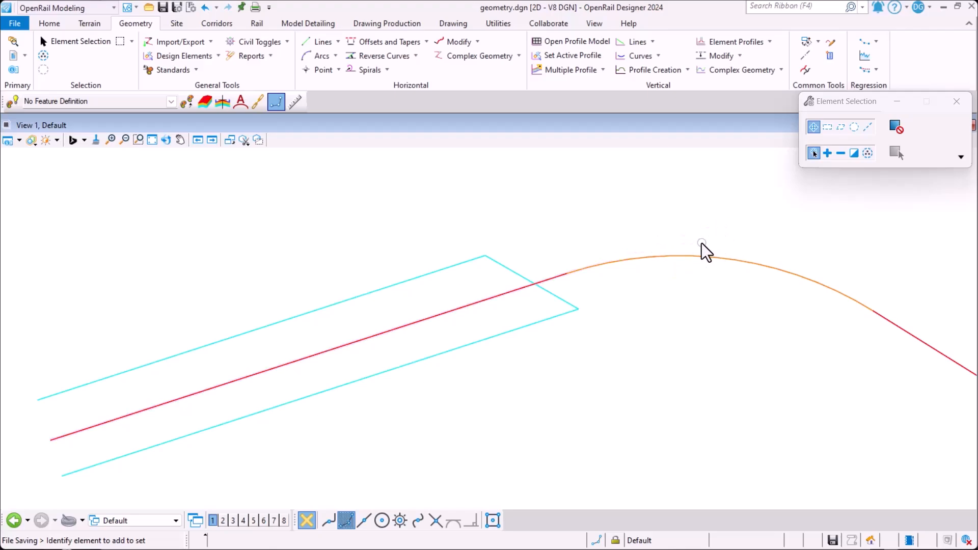